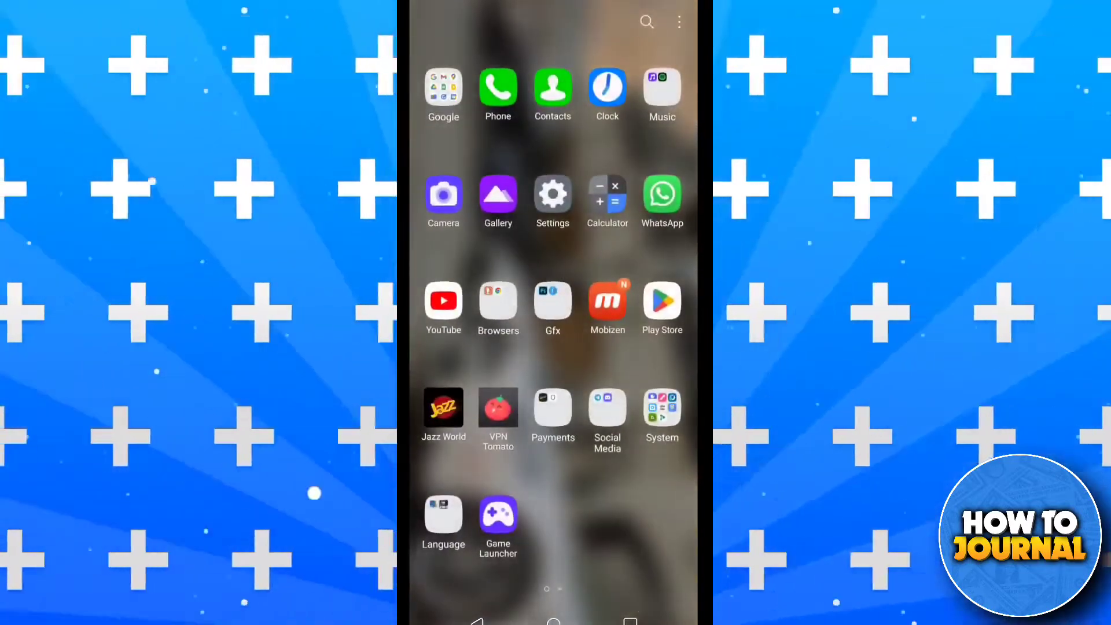
Launch Discord and open the NeonKing server's options menu
{"action": "left_click", "coordinate": [552, 309]}
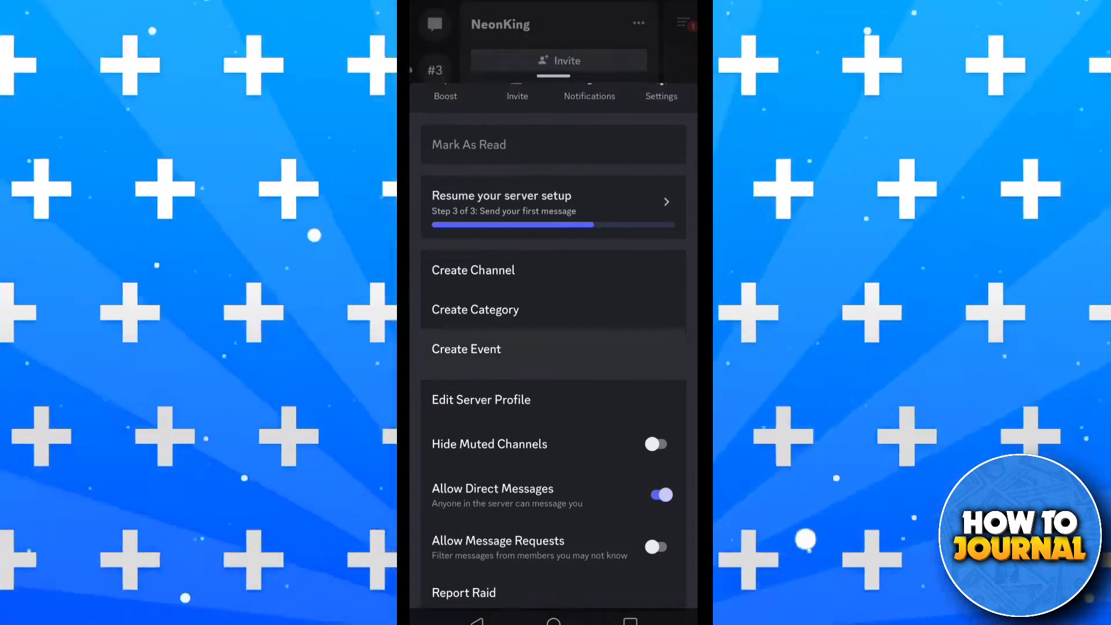
Start a new event located in the music voice channel
{"action": "left_click", "coordinate": [466, 348]}
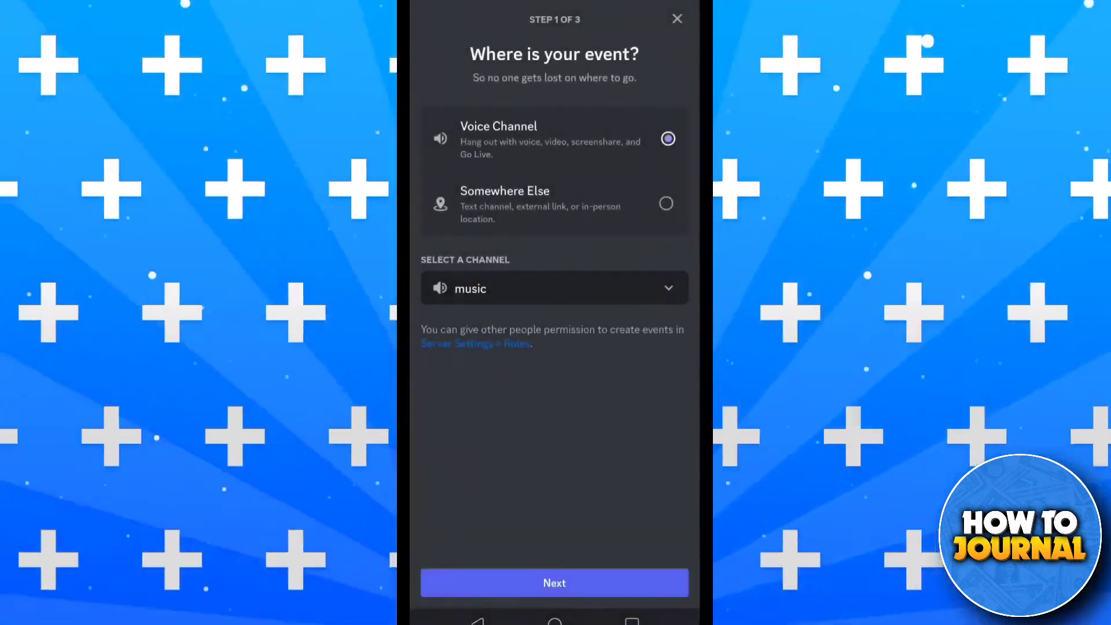
{"action": "left_click", "coordinate": [555, 583]}
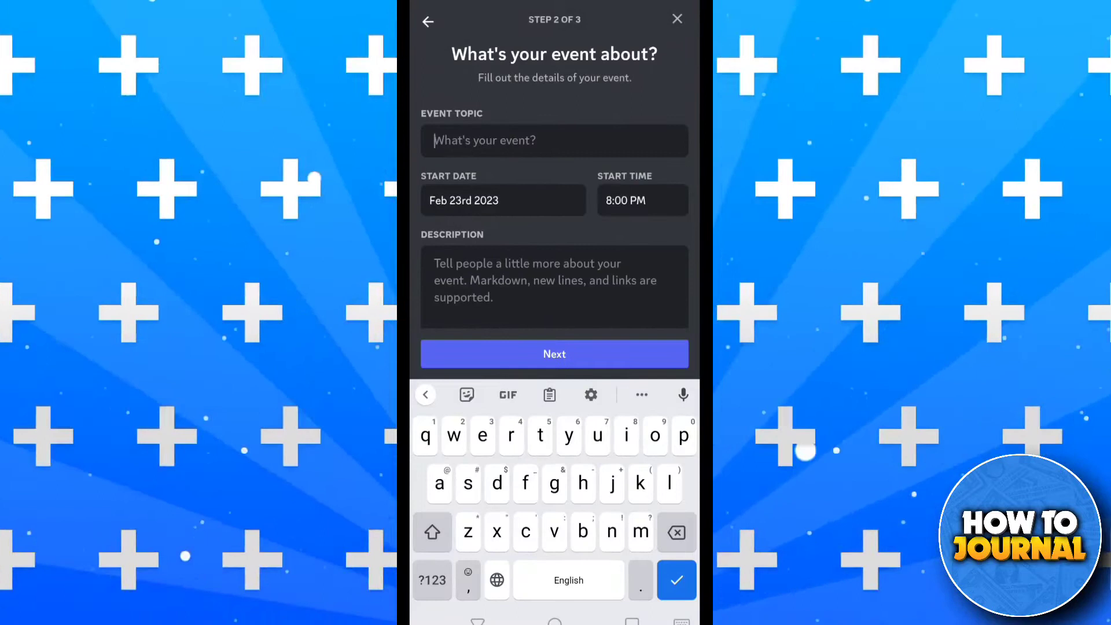
Enter the event topic 'hi', preview it, and submit the event
{"action": "type", "text": "hi"}
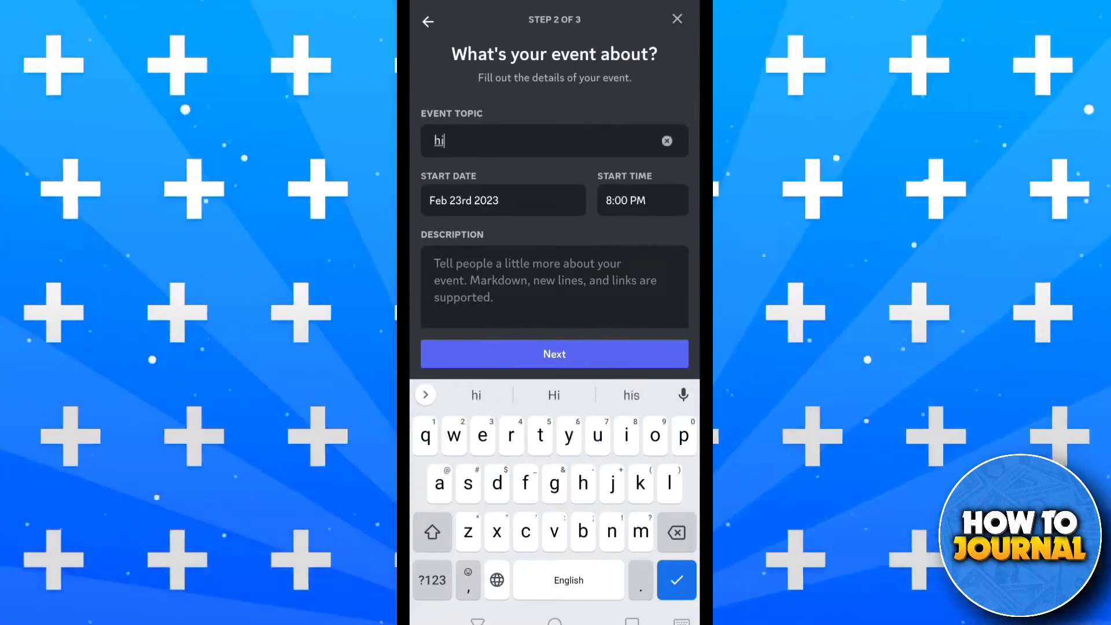
{"action": "left_click", "coordinate": [554, 354]}
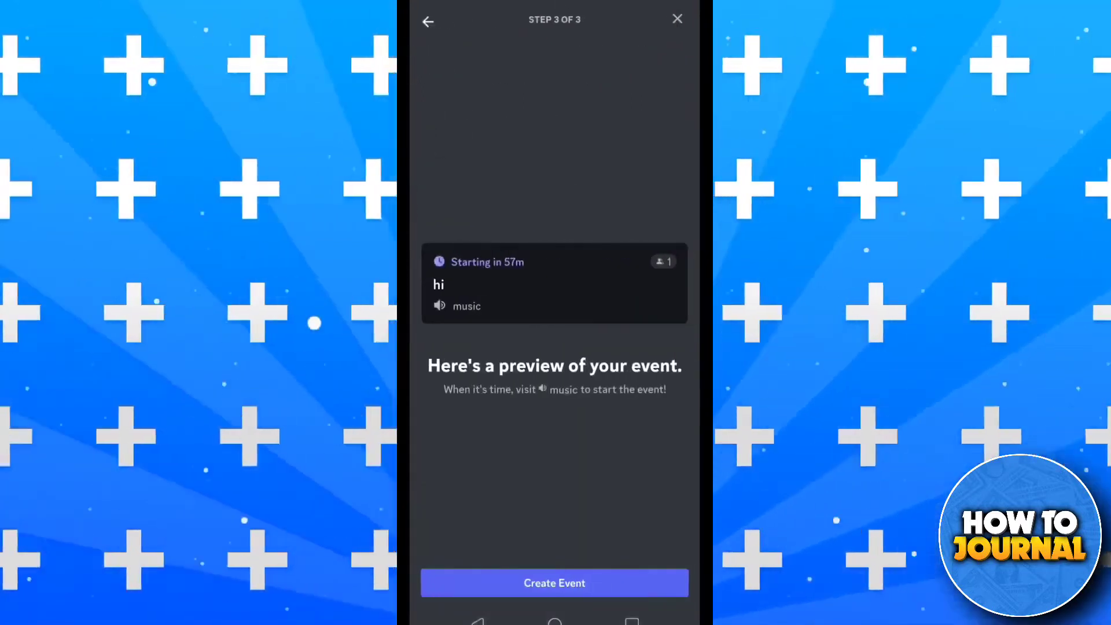
{"action": "left_click", "coordinate": [554, 583]}
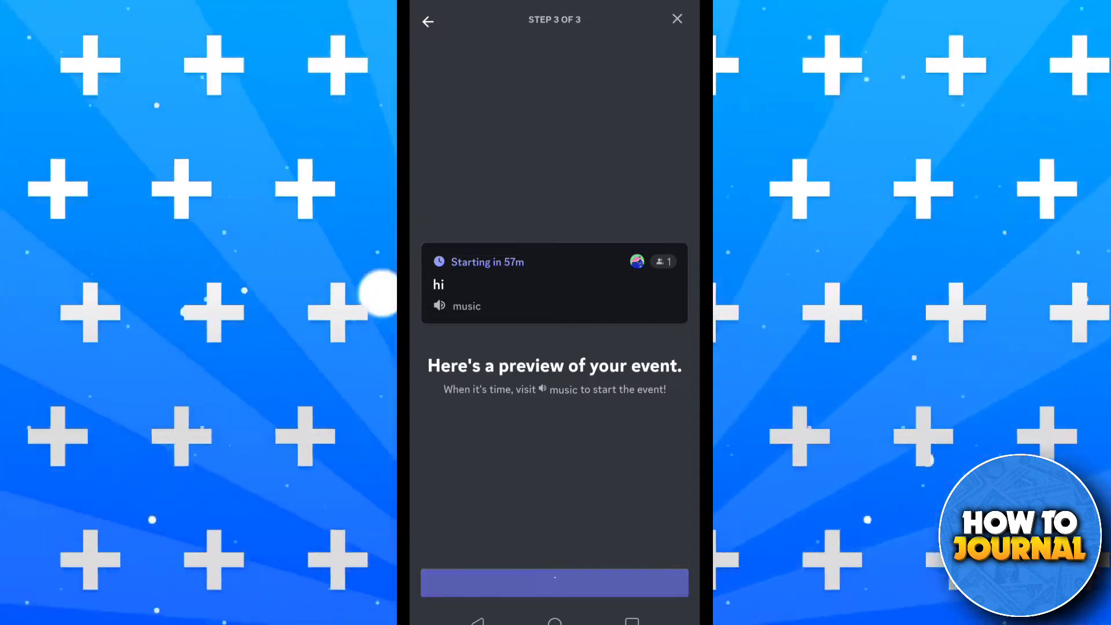